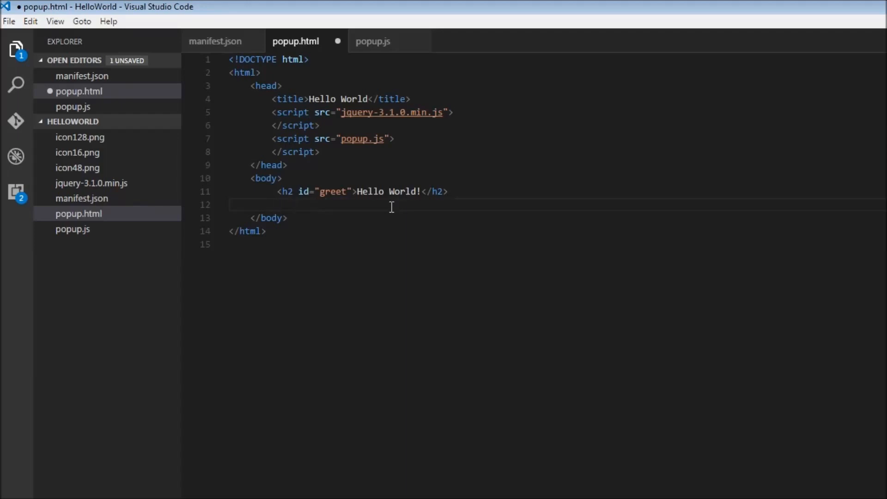
# Add <input type="text" id="name"> under the greet heading in popup.html, then switch to popup.js
pyautogui.write('<input type="text" id="name" name="" value="">')
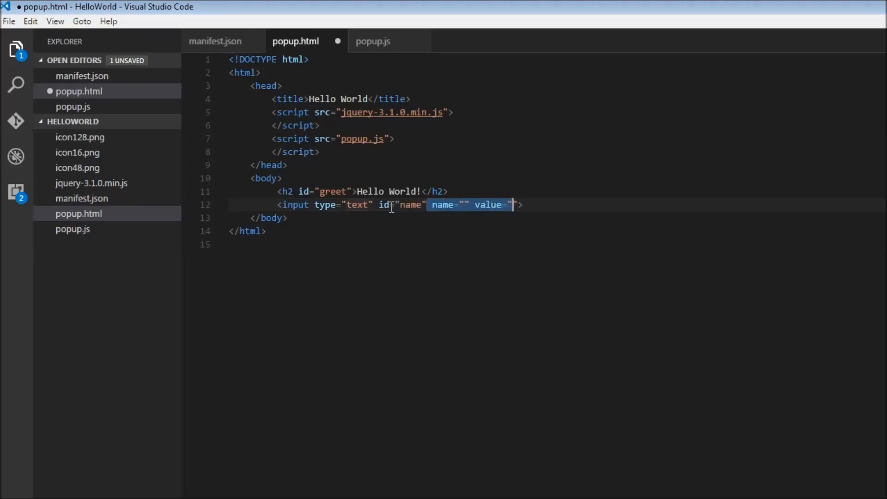
pyautogui.press('Delete')
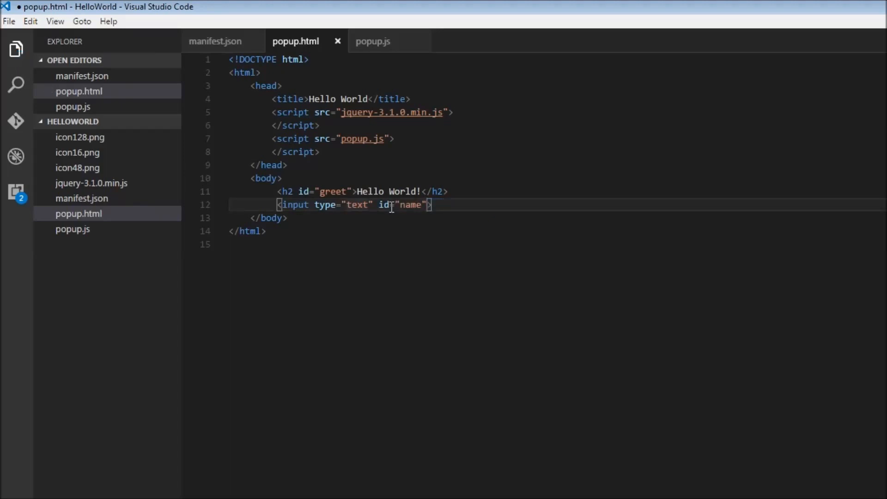
pyautogui.click(72, 230)
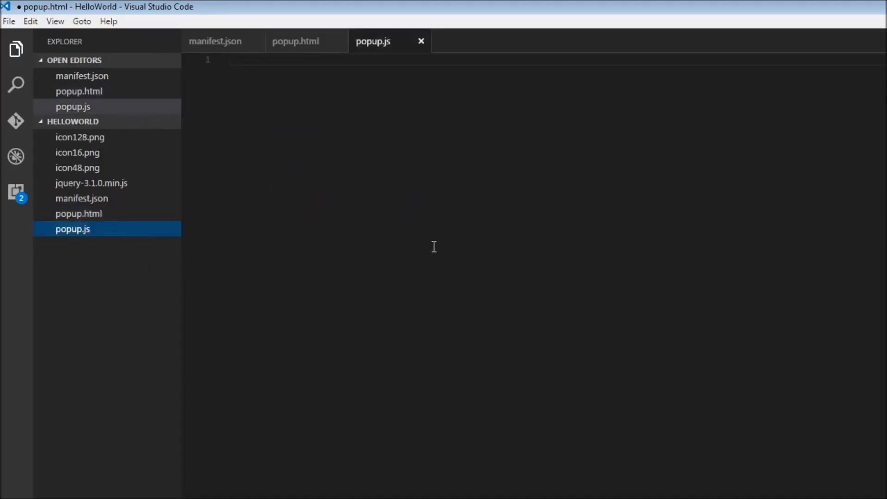
# Write $(function(){ $('#name').keyup(function ...) }) — a ready wrapper with a keyup handler on #name
pyautogui.click(347, 97)
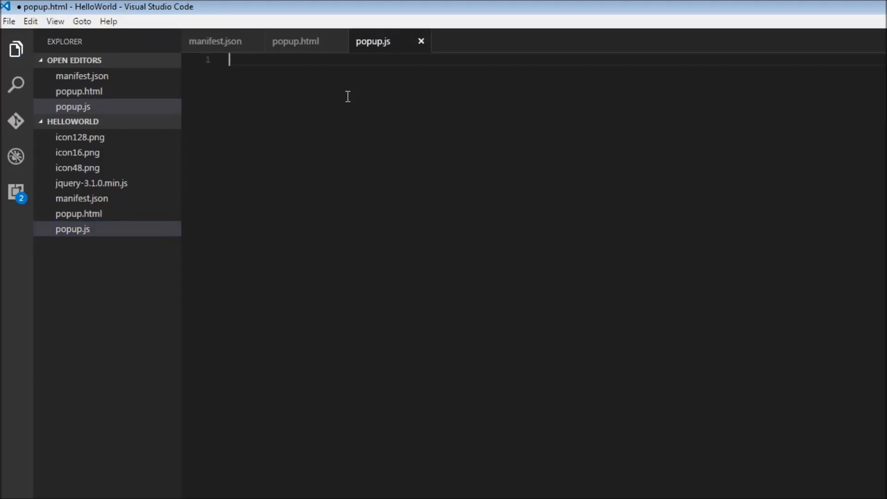
pyautogui.write('$')
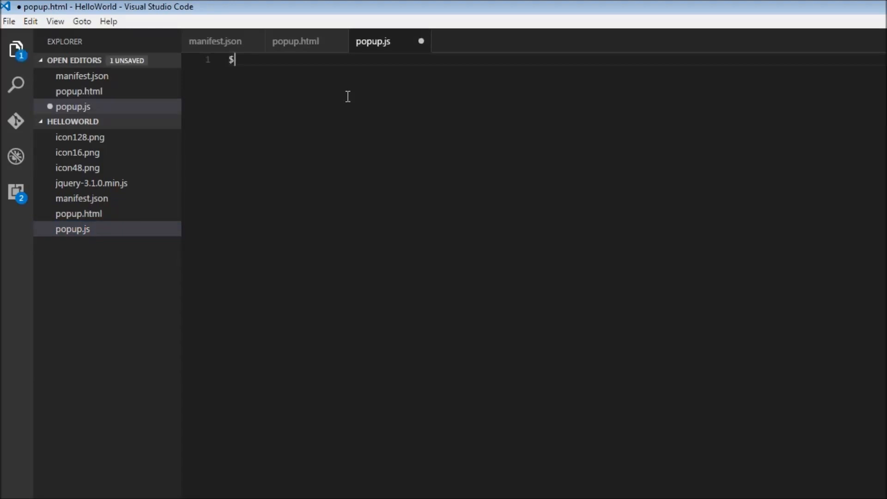
pyautogui.write('(function(){')
pyautogui.write("$('")
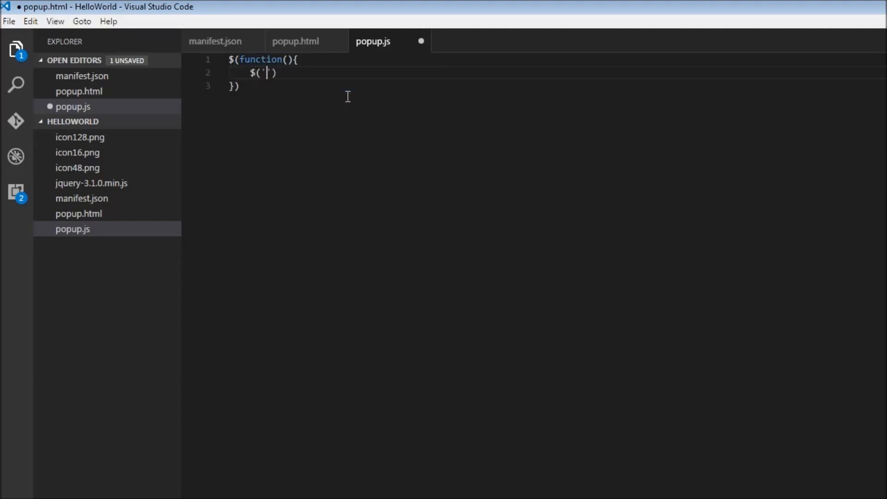
pyautogui.write('#name')
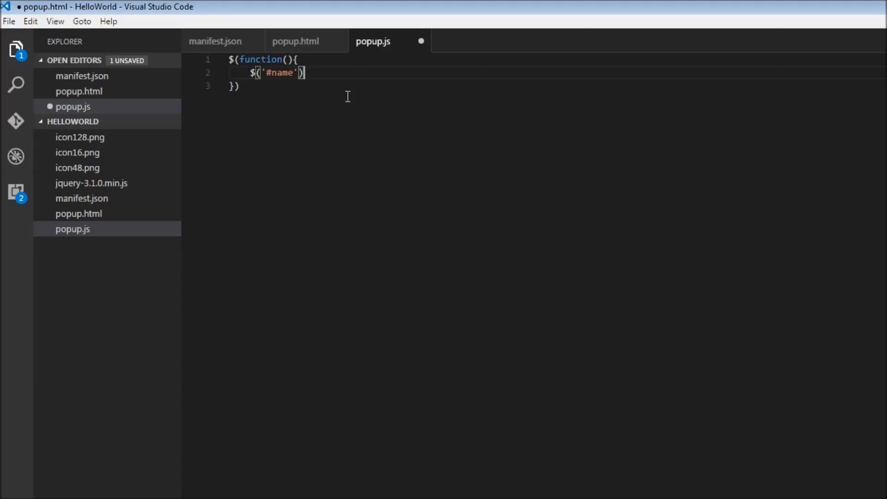
pyautogui.write('.')
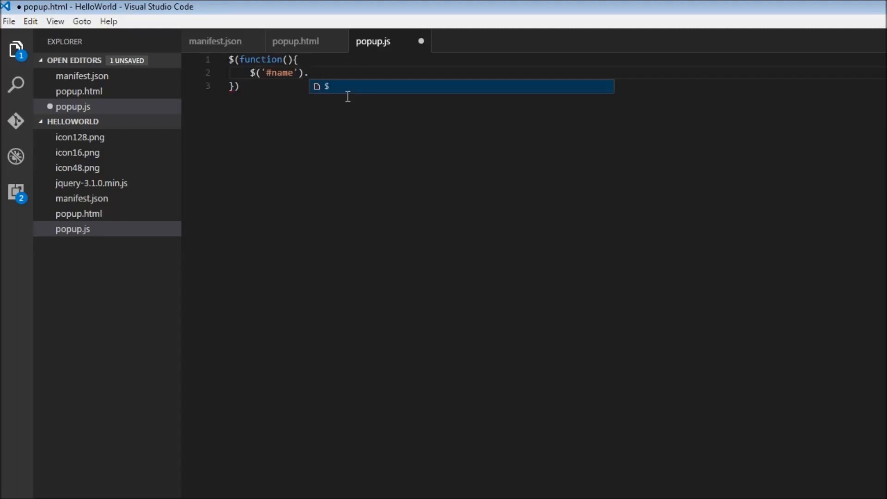
pyautogui.write('keyup')
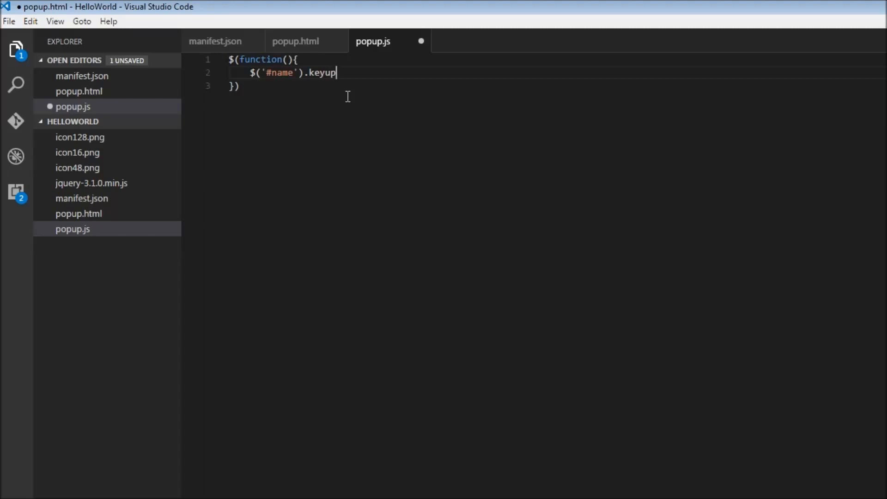
pyautogui.write('()')
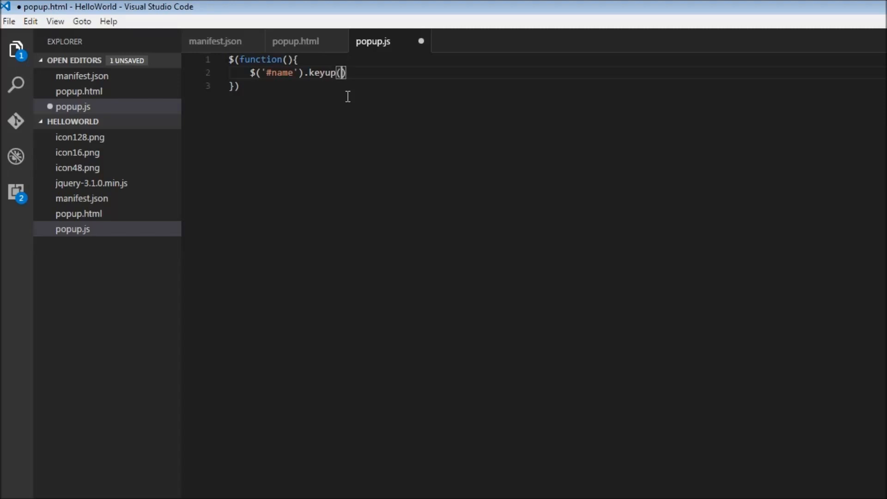
pyautogui.write('function(')
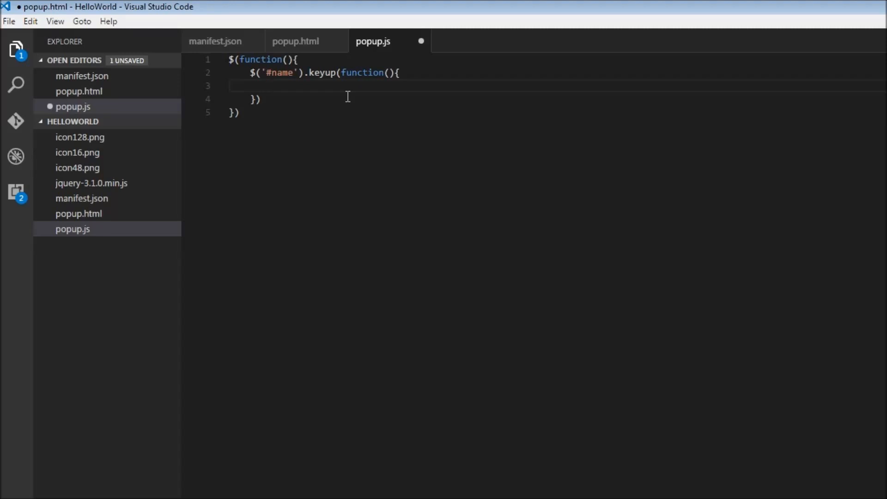
# Inside the handler, call $('#greet').text('Hello ' + ...) to set the heading text
pyautogui.write("$('")
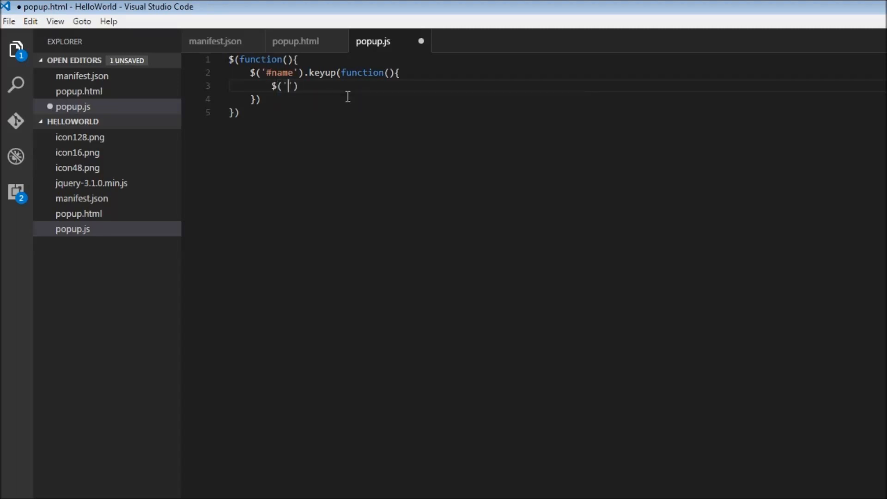
pyautogui.write('#greet')
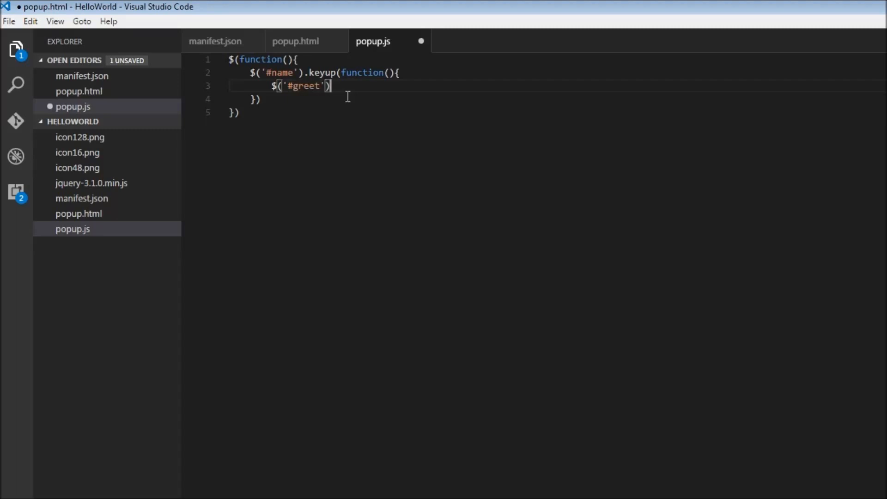
pyautogui.write('.tex')
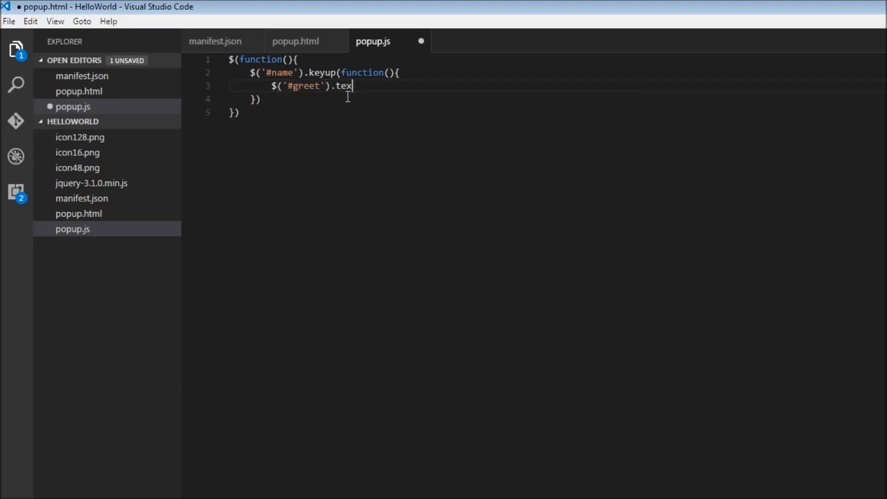
pyautogui.write('t')
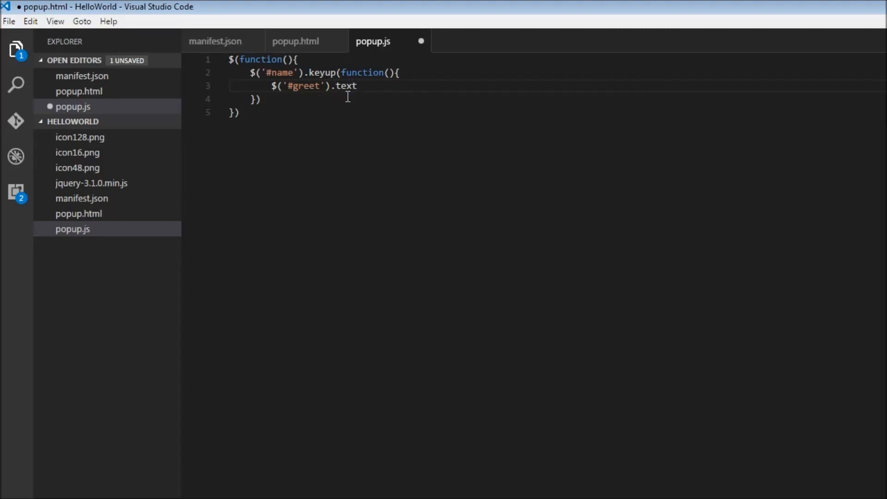
pyautogui.write('()')
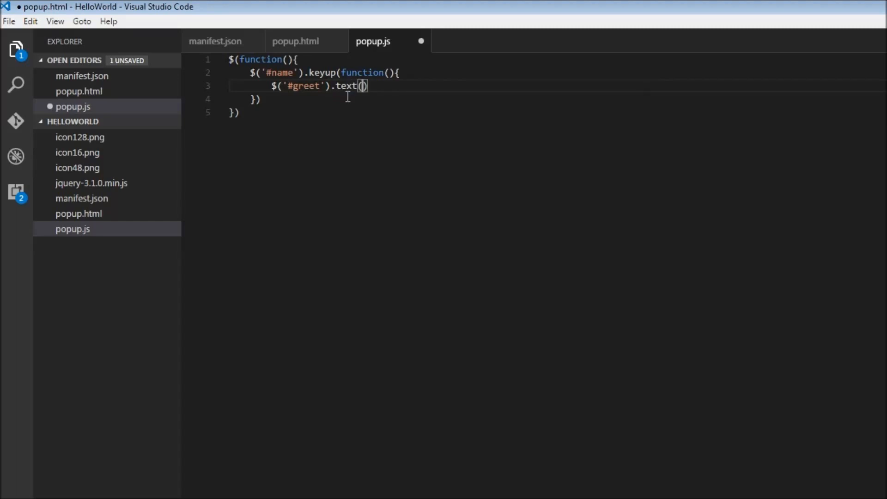
pyautogui.write("'Hell'")
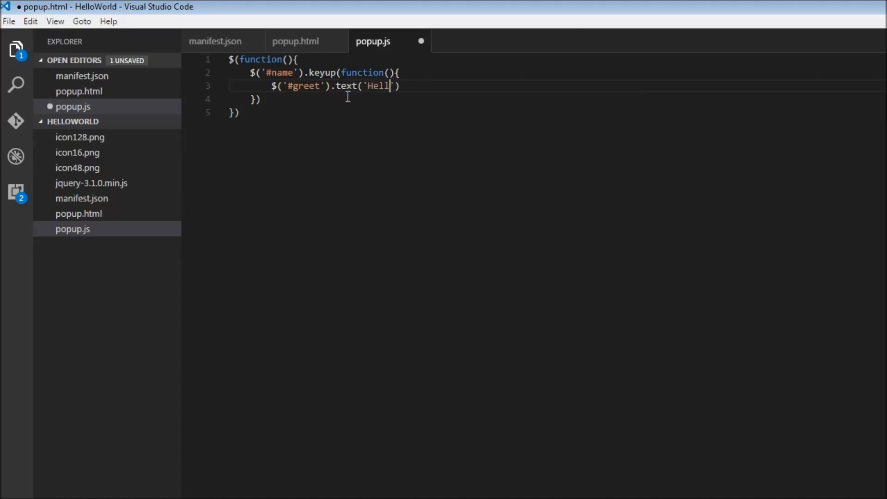
pyautogui.write('o  +')
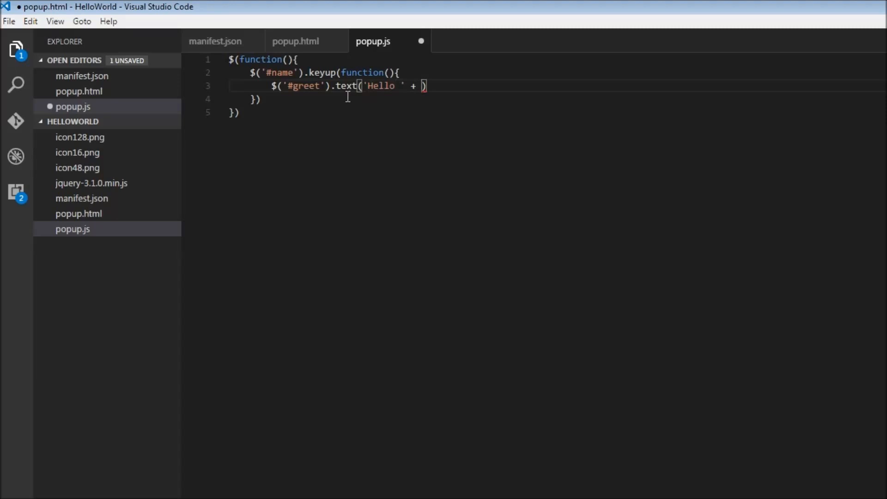
# Complete the expression with $('#name').val() and a closing semicolon
pyautogui.write("$('")
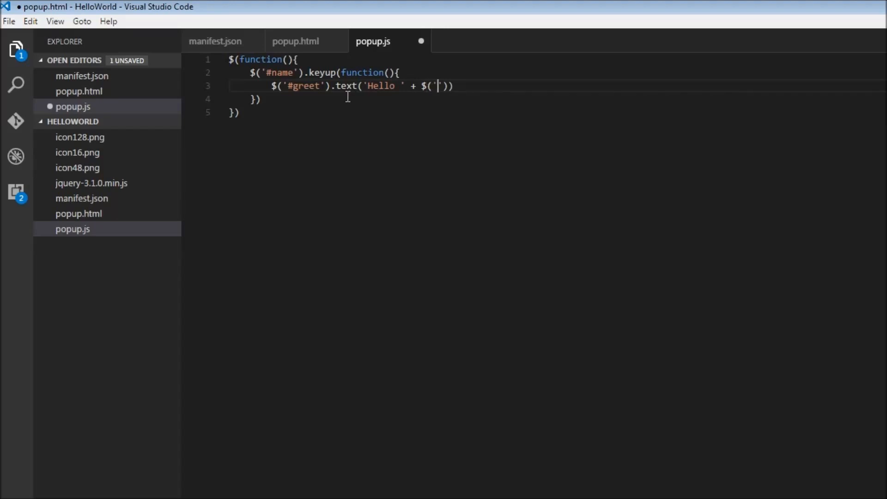
pyautogui.write('#name')
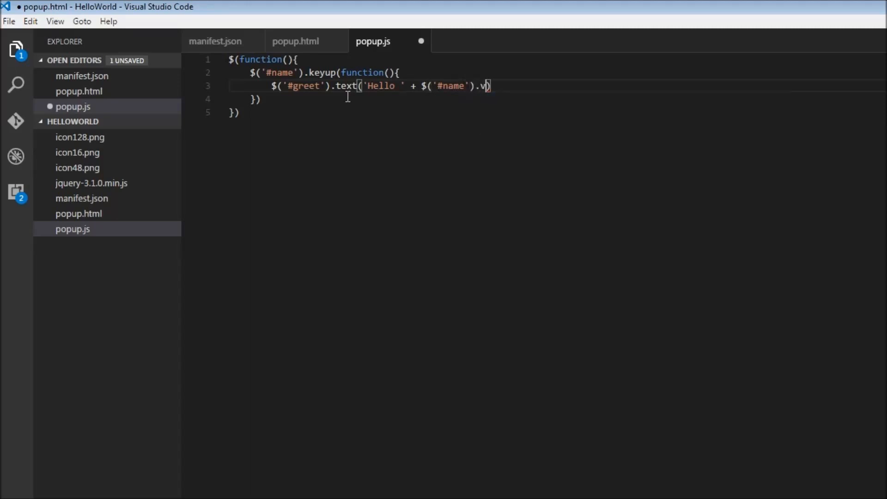
pyautogui.write('al()')
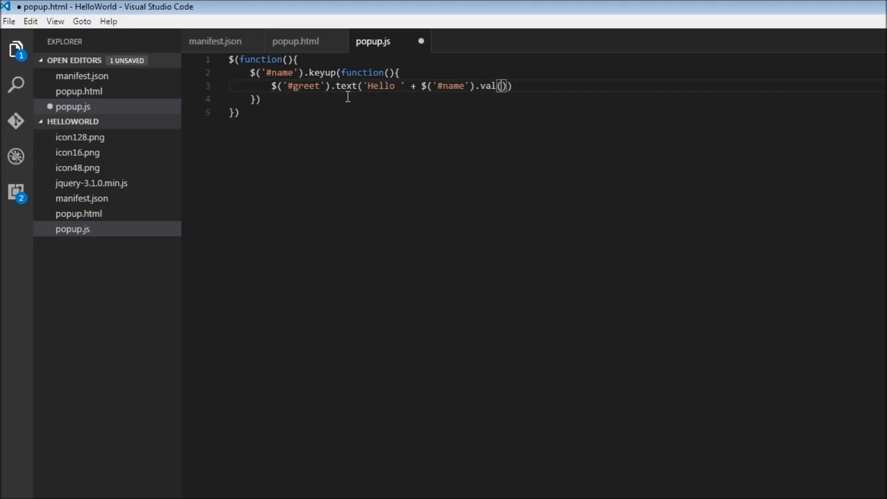
pyautogui.write(';')
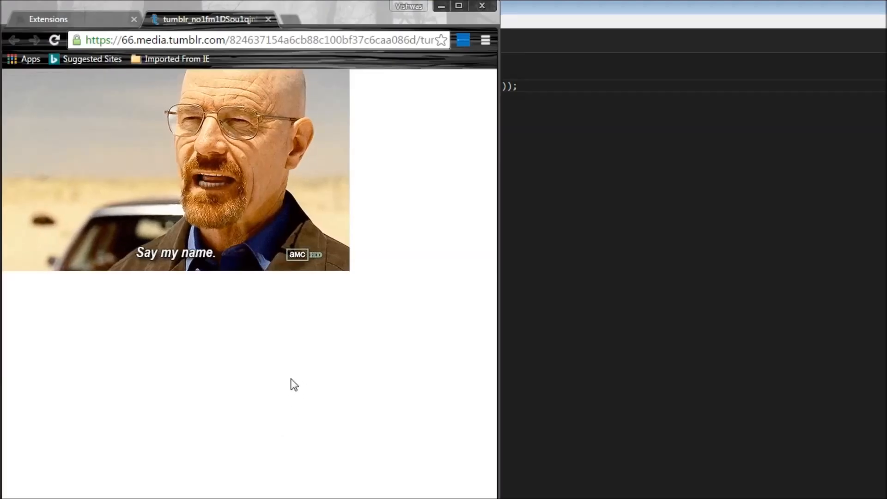
pyautogui.moveTo(299, 381)
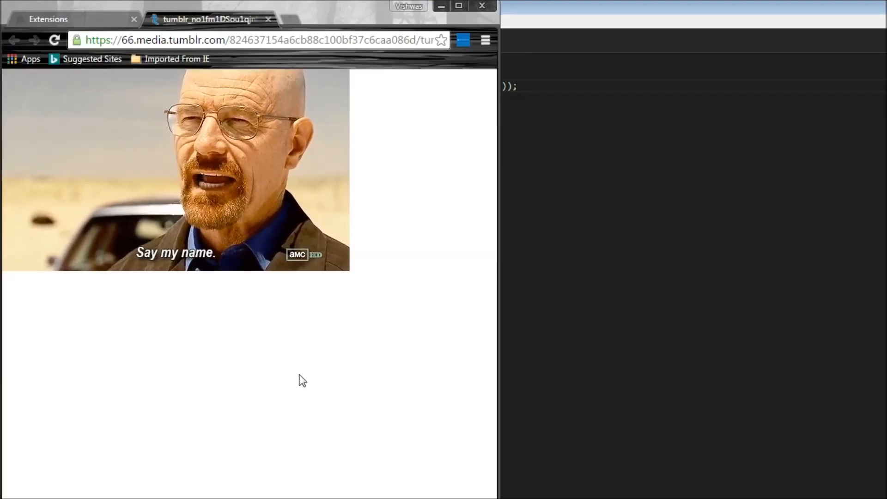
pyautogui.moveTo(331, 362)
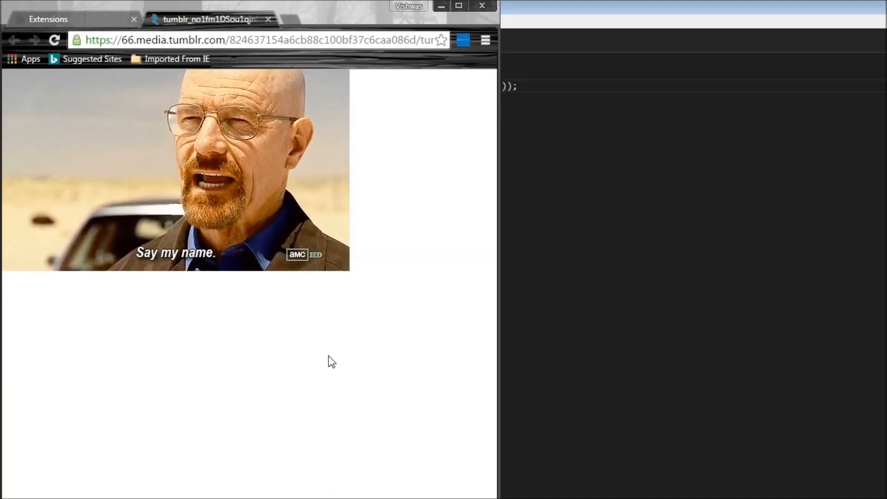
pyautogui.moveTo(460, 75)
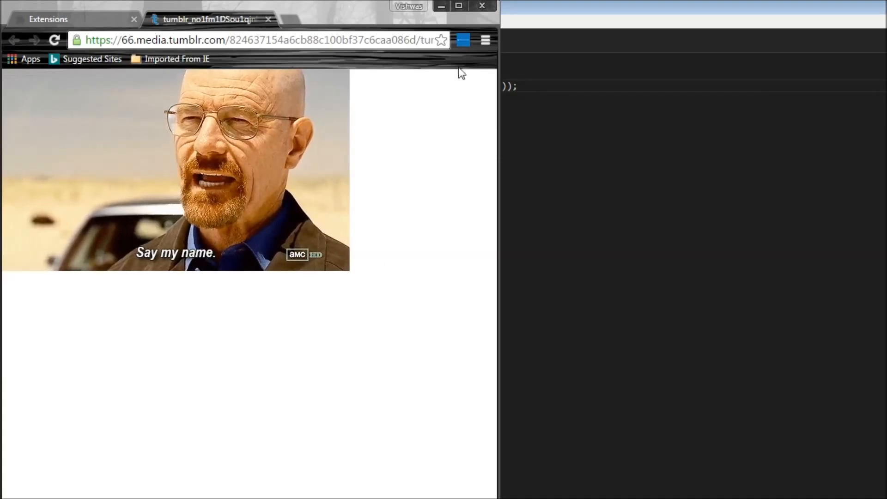
# Show the extension's popup from the Chrome toolbar with its Hello World! heading
pyautogui.click(464, 39)
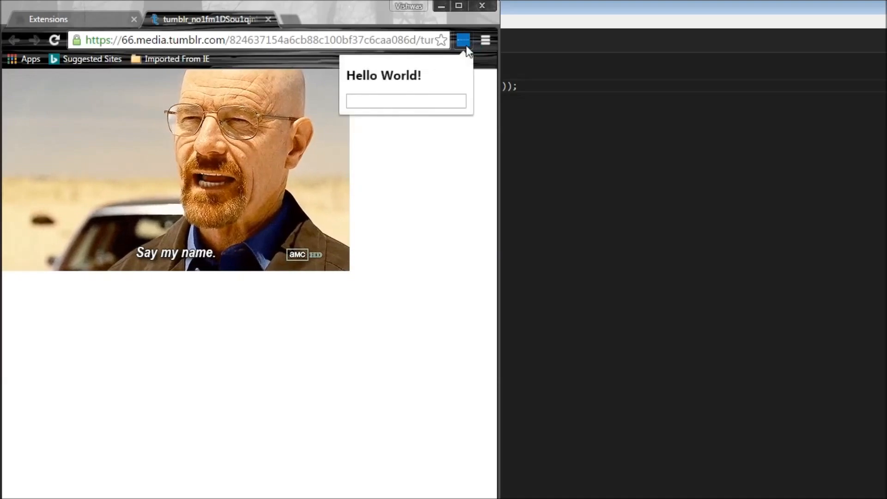
# Enter 'Vishwa' then 'Heisenberg' in the popup box so the heading reads 'Hello Heisenberg'
pyautogui.click(405, 100)
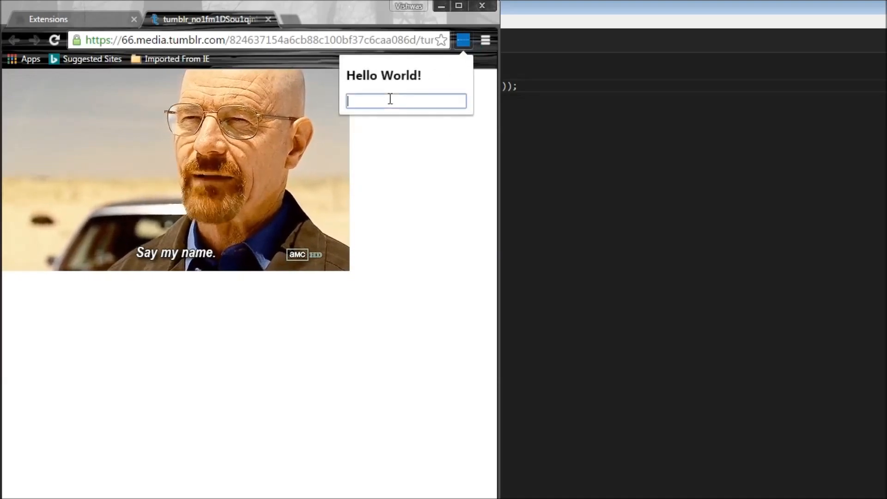
pyautogui.write('Vishwas')
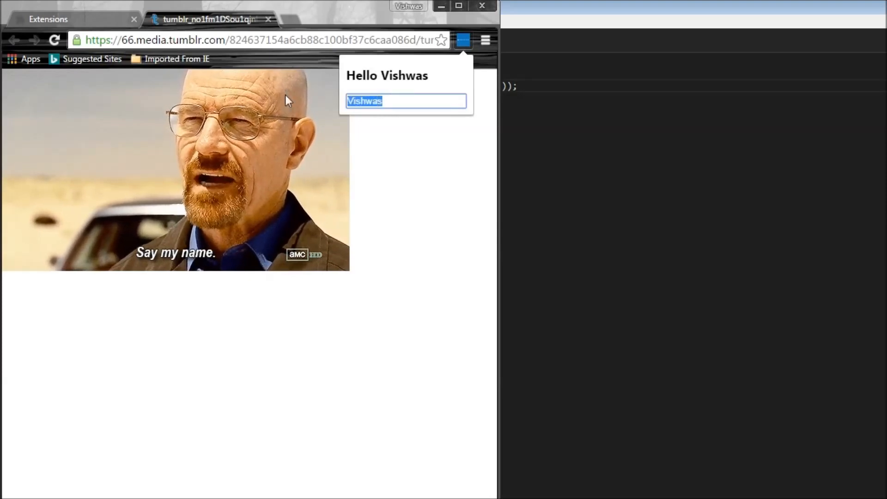
pyautogui.write('Heisenber')
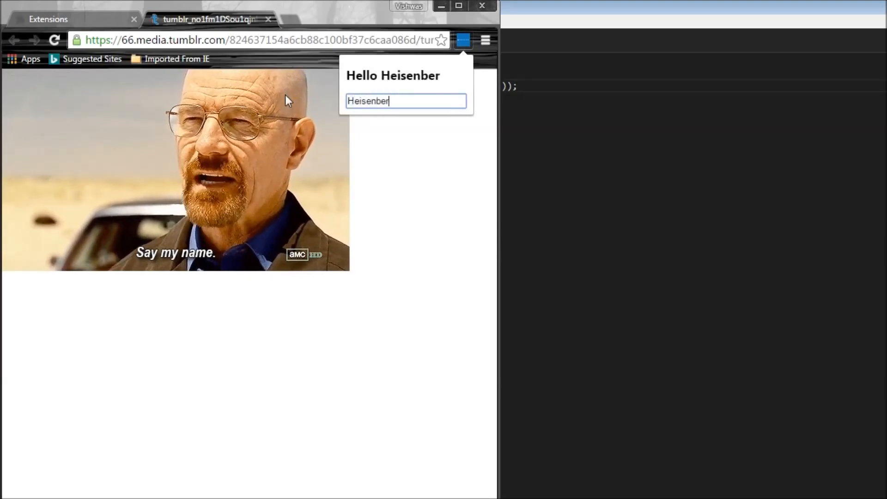
pyautogui.write('g')
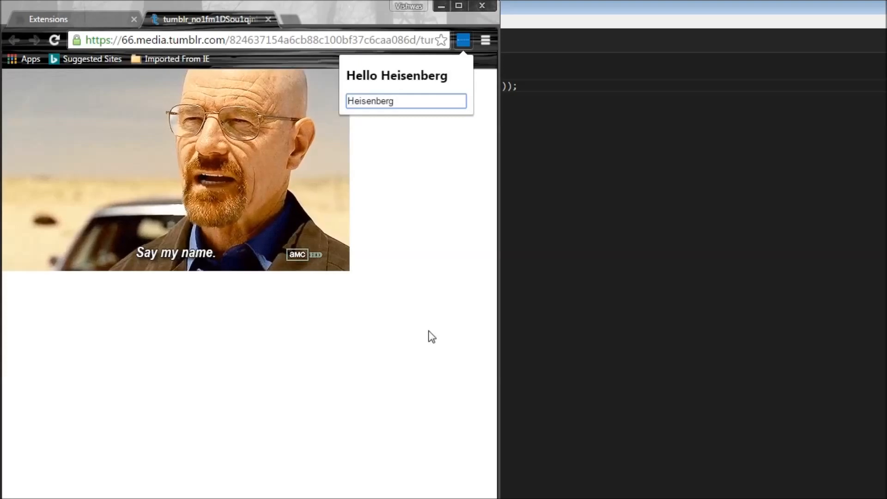